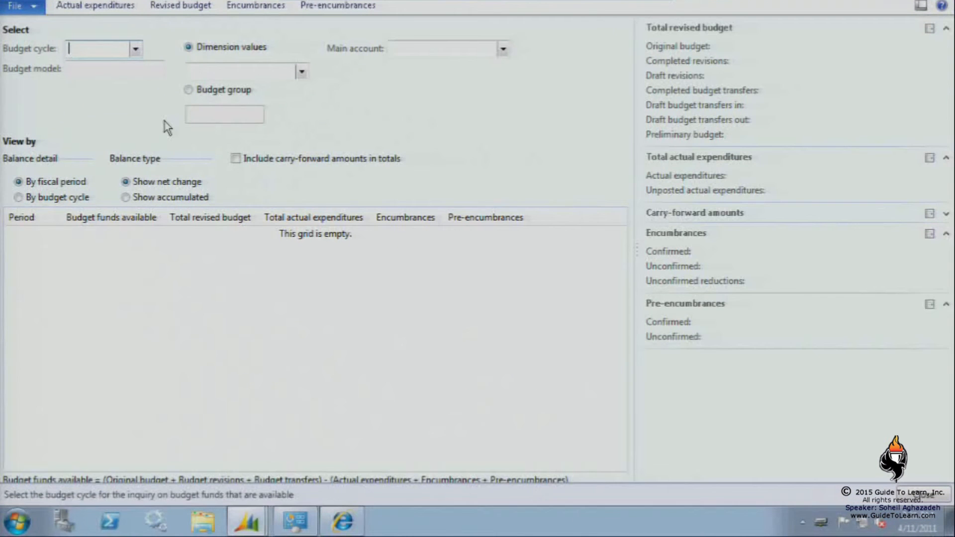
Set the inquiry's budget cycle to FY2011 and switch the filter to budget group.
{"action": "left_click", "coordinate": [134, 48]}
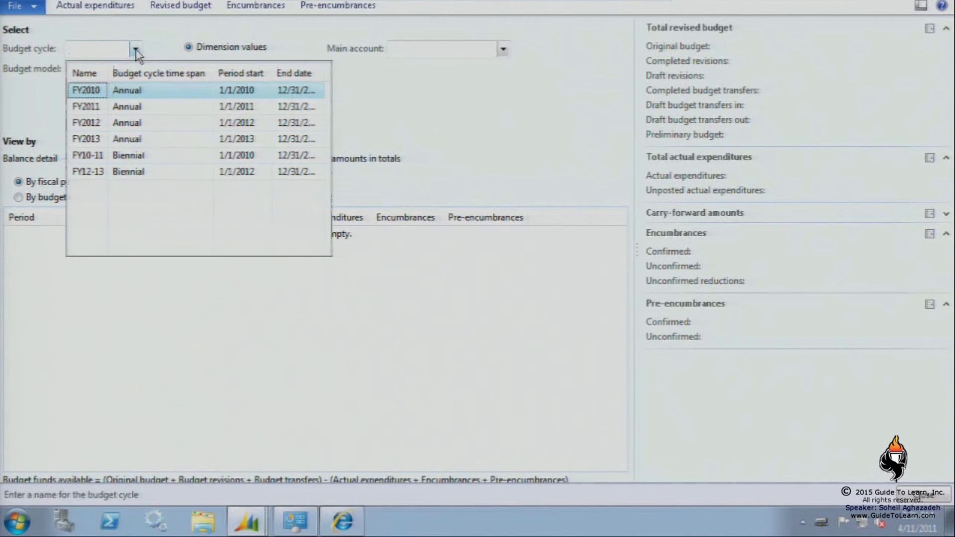
{"action": "mouse_move", "coordinate": [98, 114]}
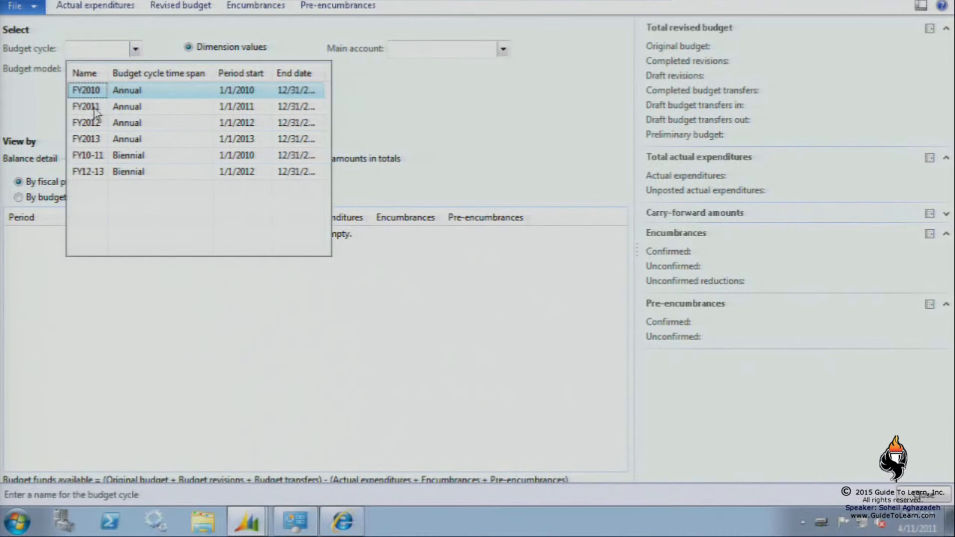
{"action": "left_click", "coordinate": [88, 106]}
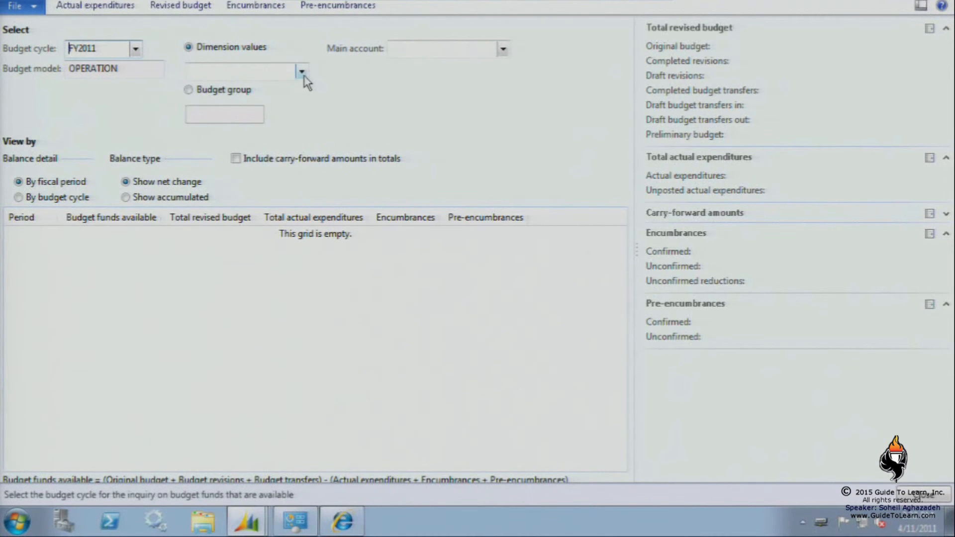
{"action": "left_click", "coordinate": [300, 71]}
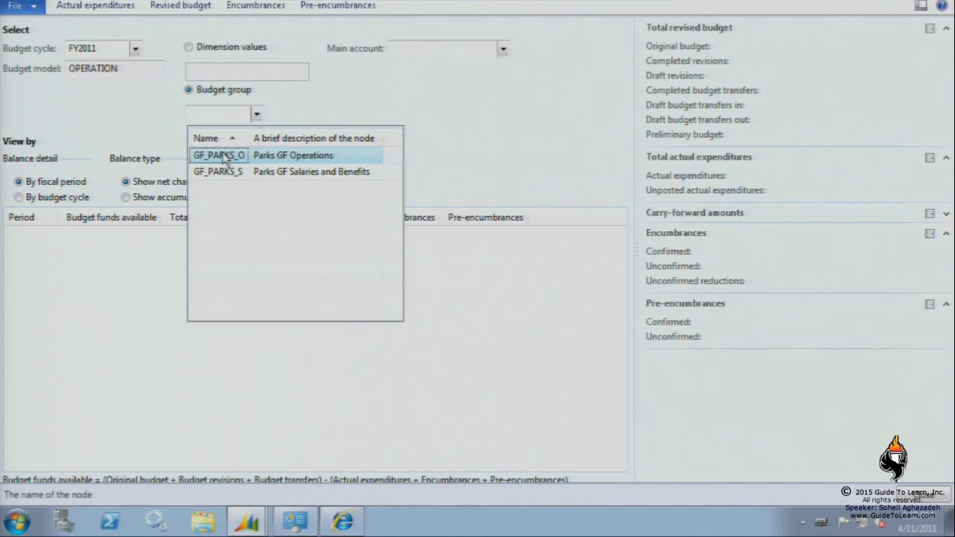
Apply budget group GF_PARKS_O and review the March 2011 encumbrance of 3,000.
{"action": "left_click", "coordinate": [219, 155]}
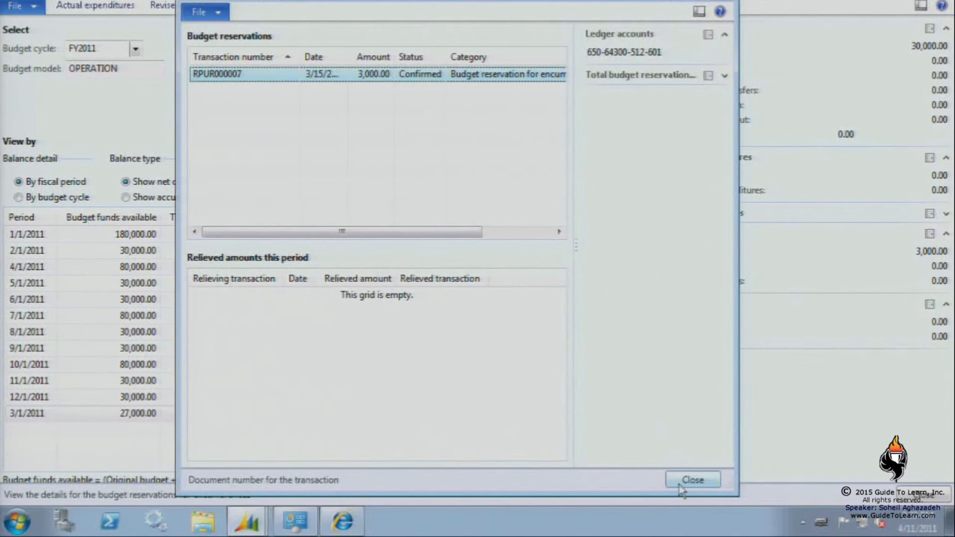
{"action": "left_click", "coordinate": [693, 479]}
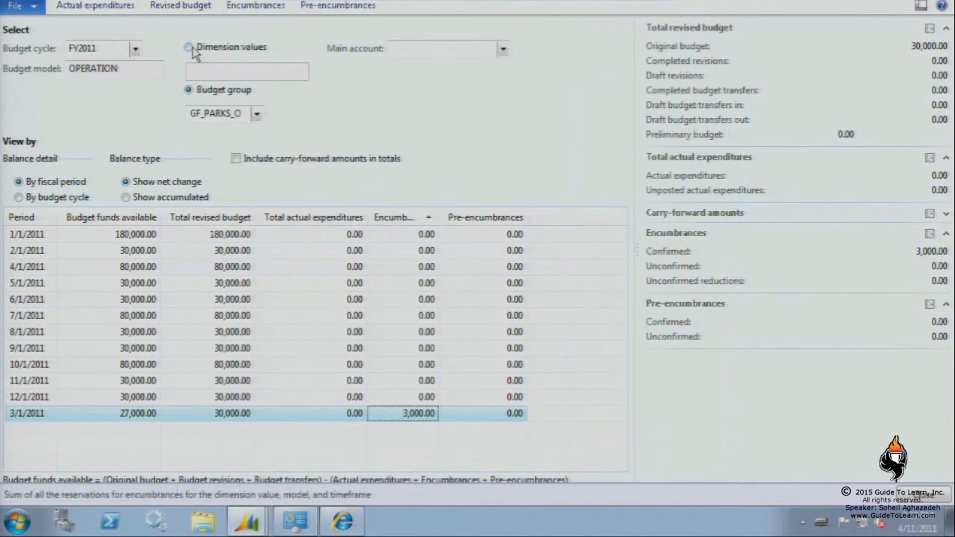
{"action": "left_click", "coordinate": [188, 46]}
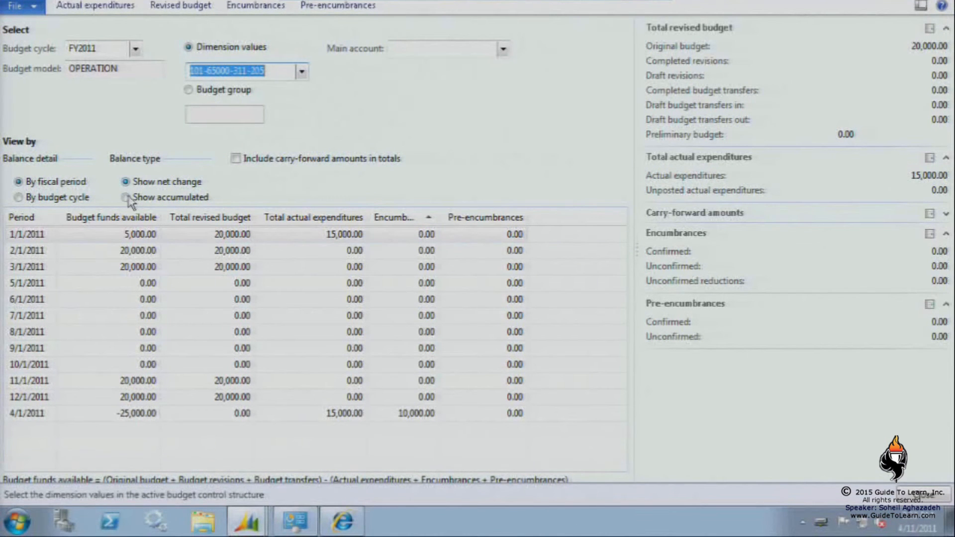
{"action": "left_click", "coordinate": [125, 197]}
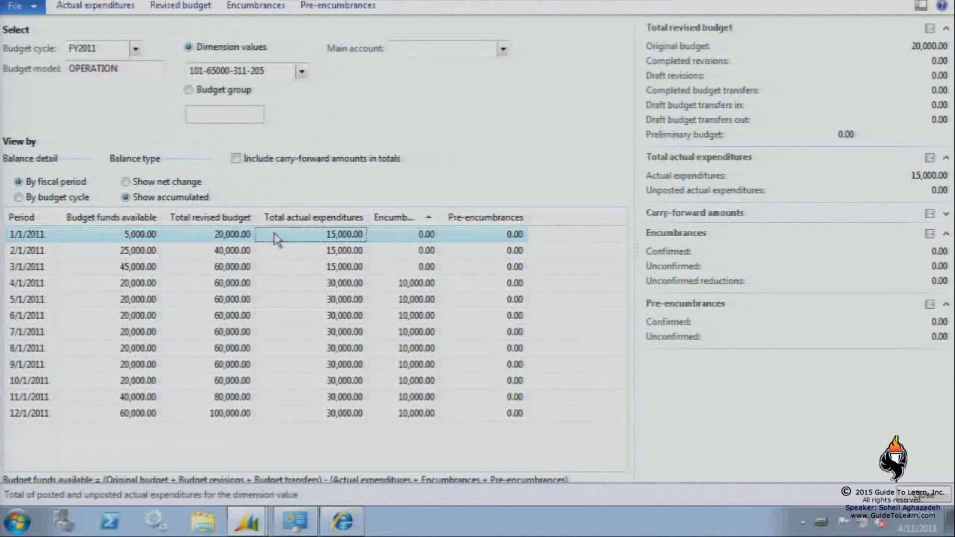
{"action": "mouse_move", "coordinate": [370, 293]}
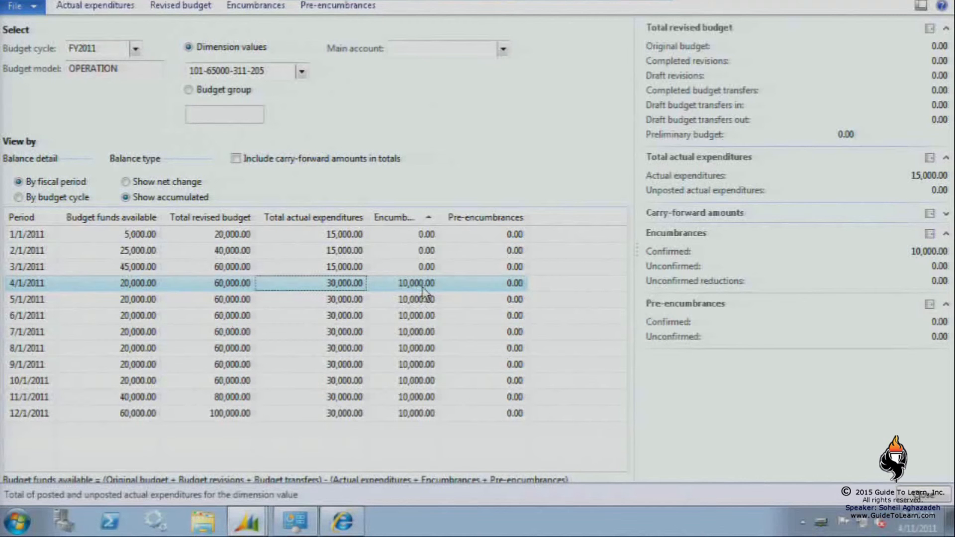
{"action": "mouse_move", "coordinate": [283, 18]}
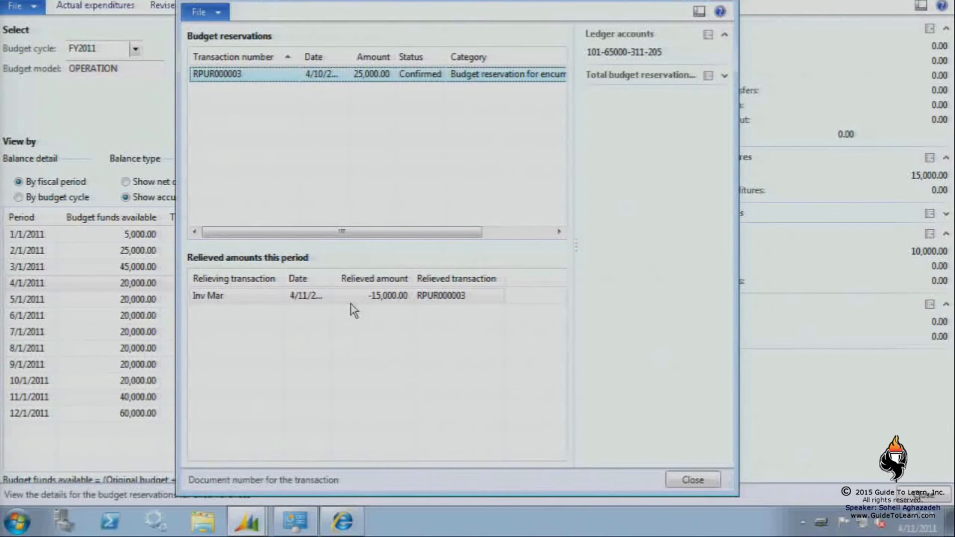
Close the reservation details and review the posted 15,000 March invoice expenditure.
{"action": "left_click", "coordinate": [694, 479]}
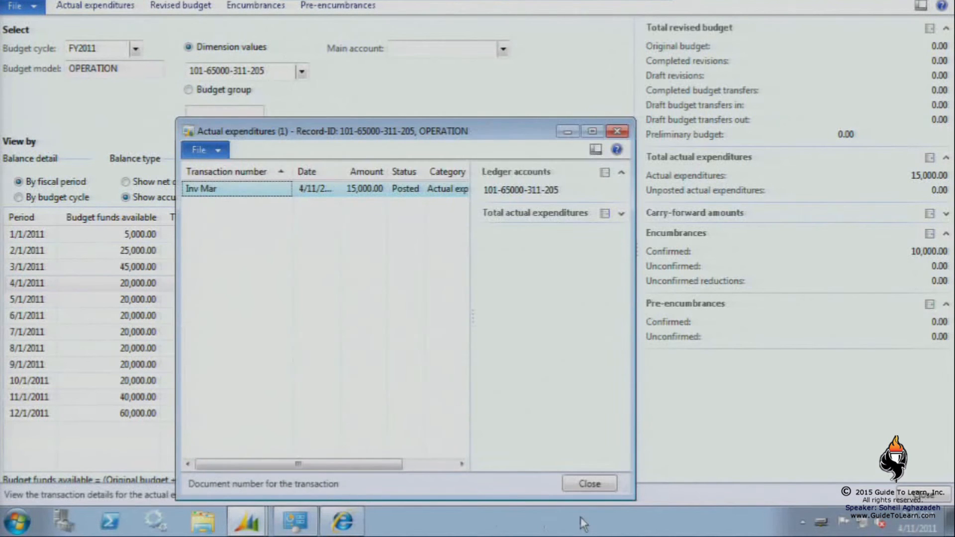
{"action": "left_click", "coordinate": [588, 483]}
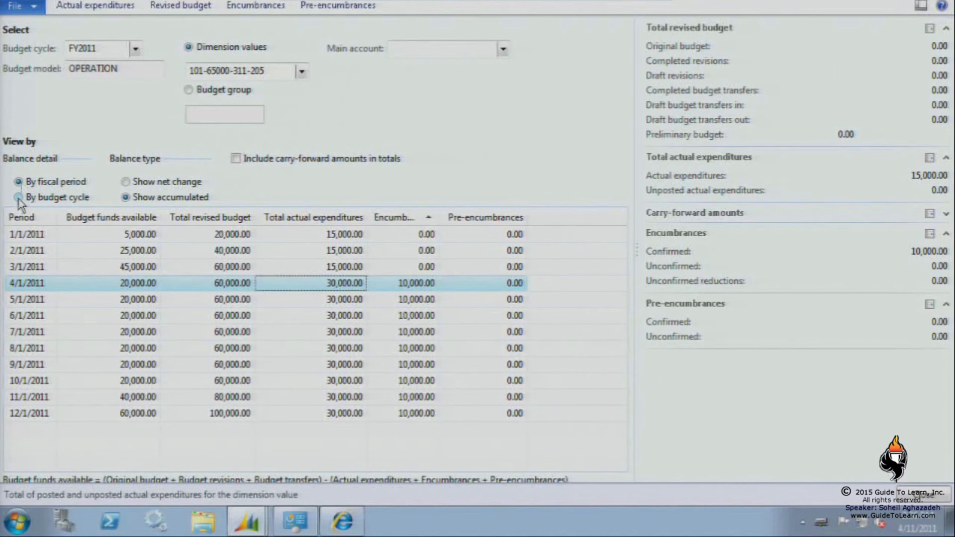
Compare budget-cycle and per-period totals, then review a period's reservation details.
{"action": "left_click", "coordinate": [18, 197]}
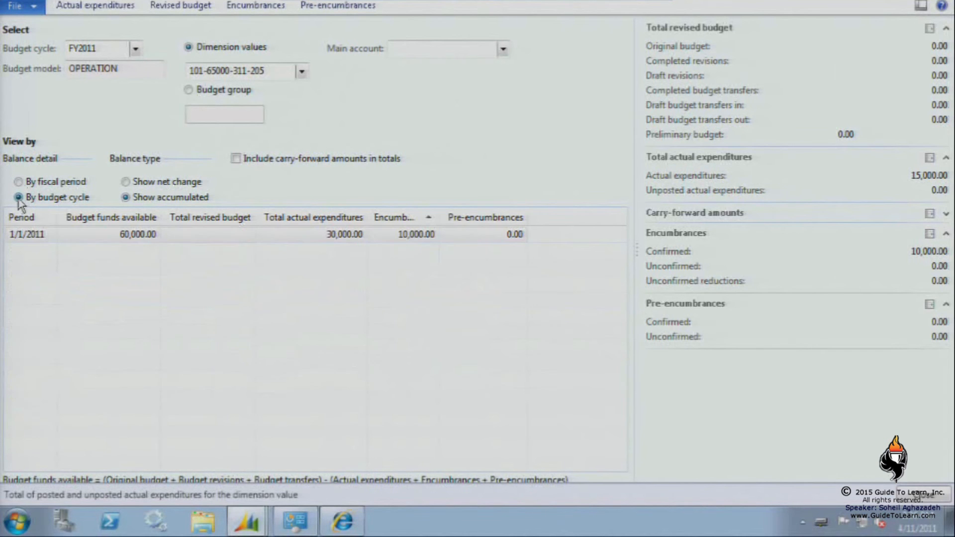
{"action": "left_click", "coordinate": [19, 181]}
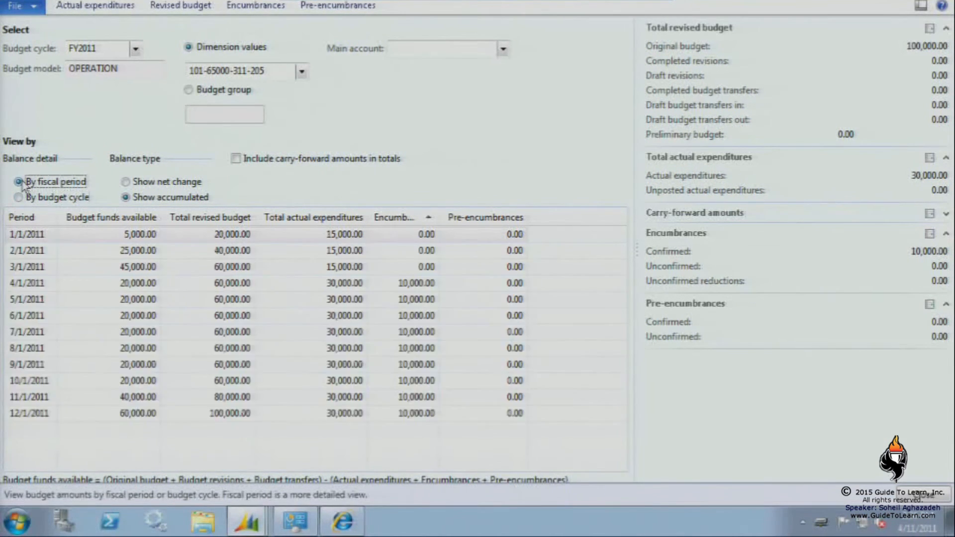
{"action": "left_click", "coordinate": [253, 6]}
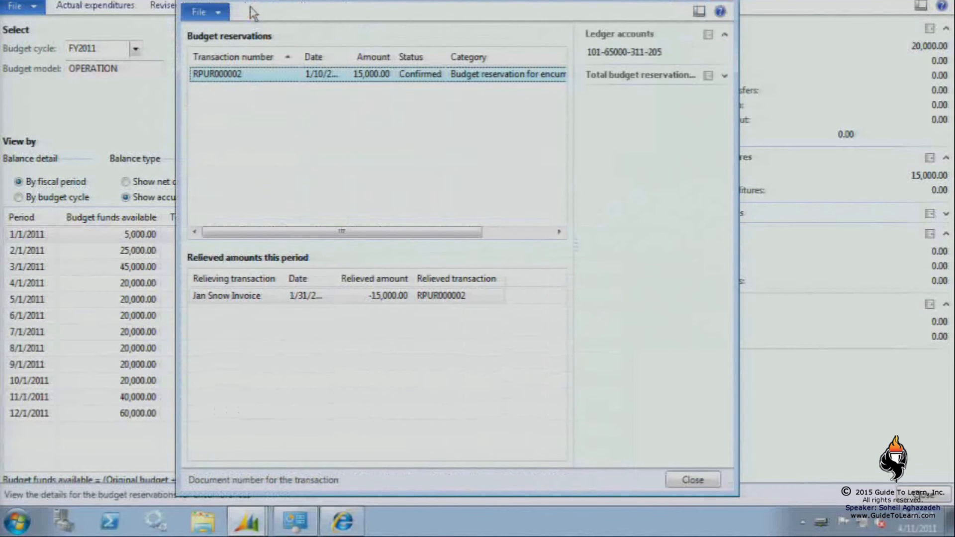
{"action": "left_click", "coordinate": [695, 480]}
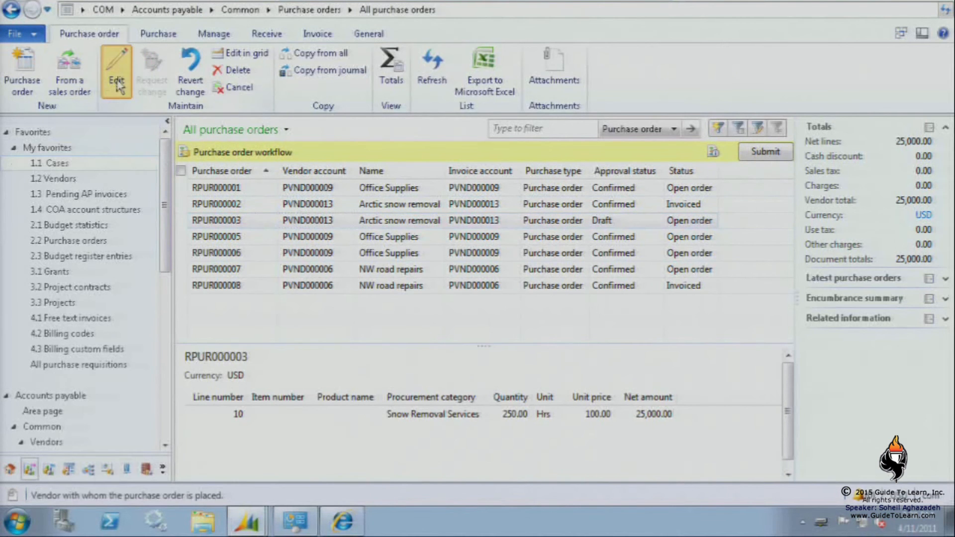
Add a Snow Removal Services line to RPUR000003, 250 hours at 100.00.
{"action": "left_click", "coordinate": [117, 70]}
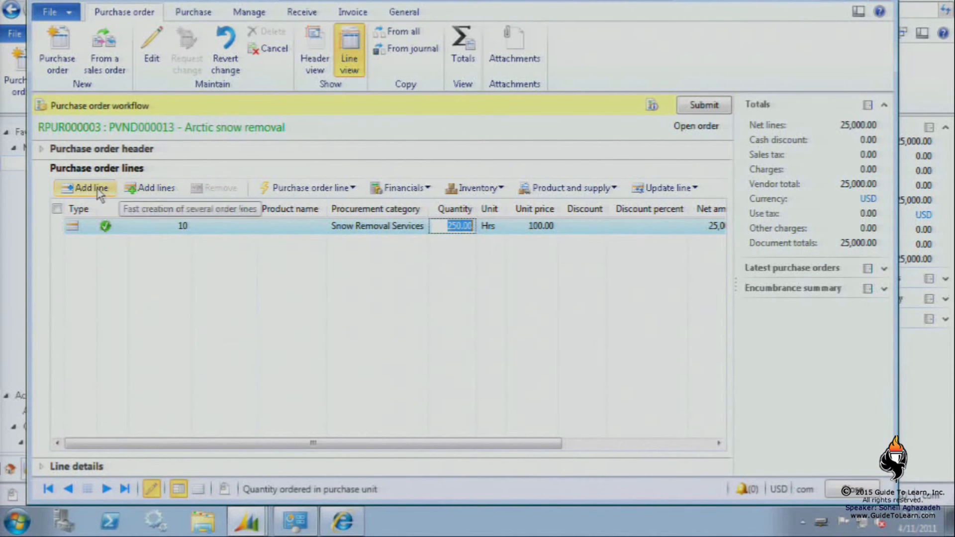
{"action": "left_click", "coordinate": [87, 188]}
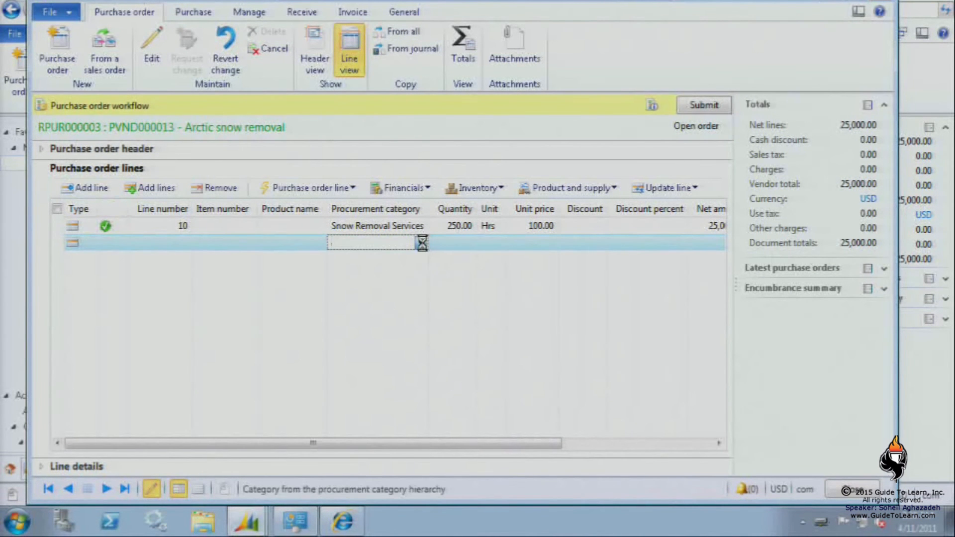
{"action": "left_click", "coordinate": [422, 242]}
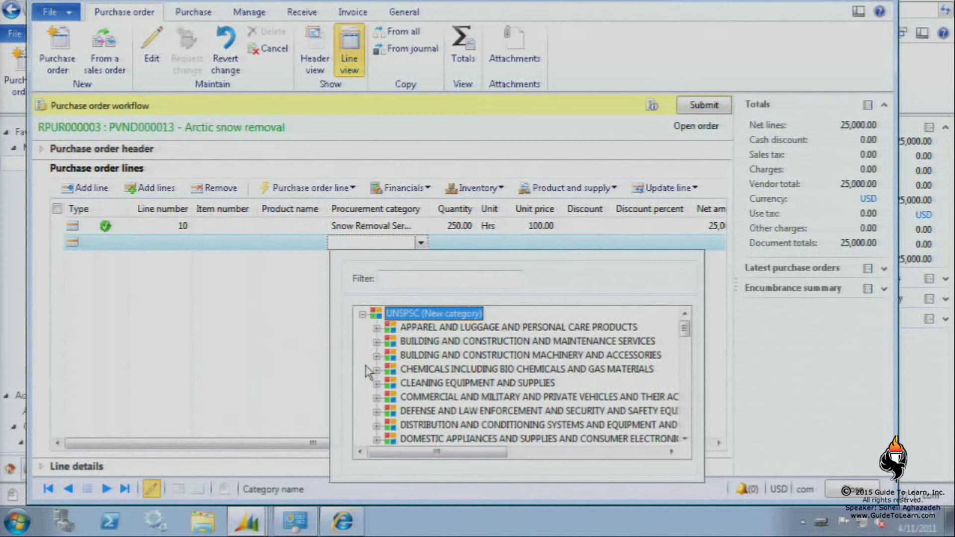
{"action": "mouse_move", "coordinate": [378, 368]}
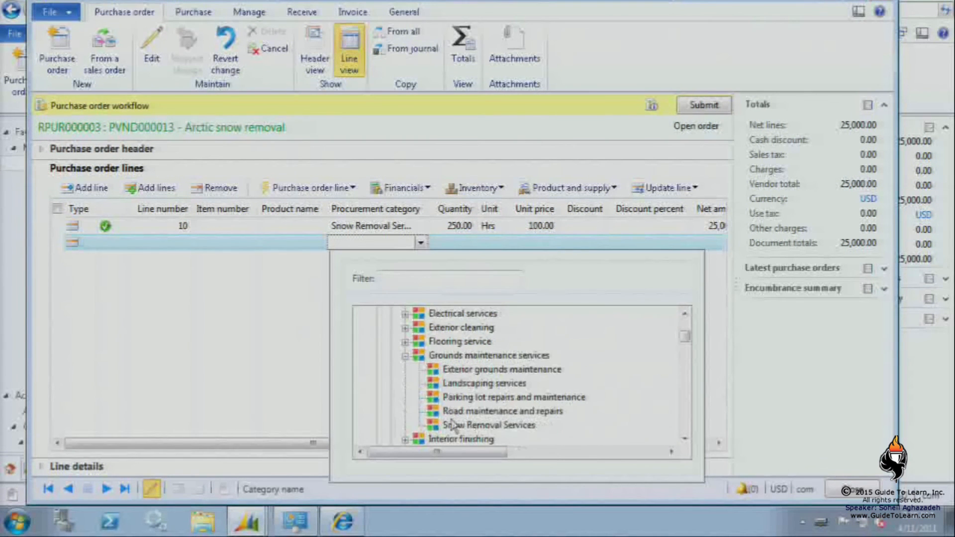
{"action": "left_click", "coordinate": [487, 426]}
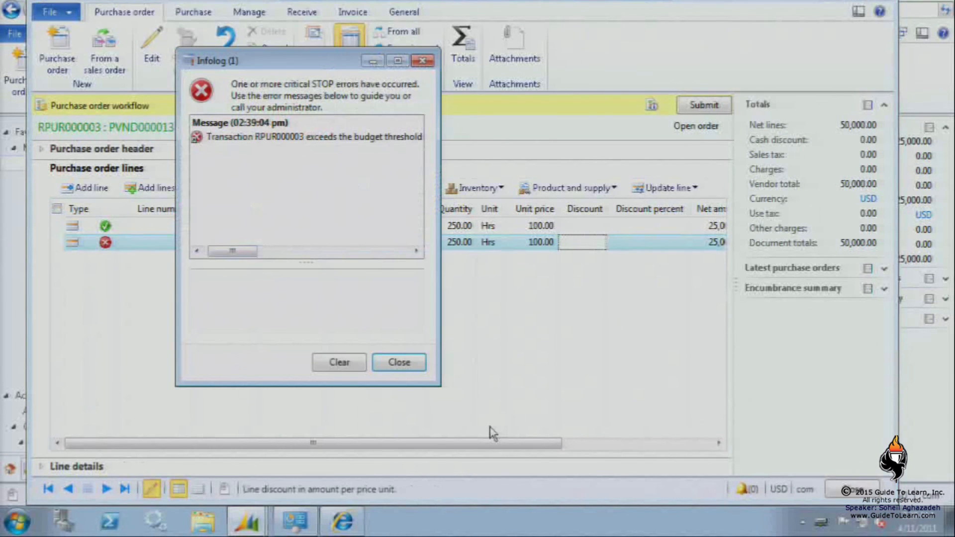
Read the 5,000 USD threshold-exceeded error detail in the Infolog and dismiss it.
{"action": "left_click", "coordinate": [304, 137]}
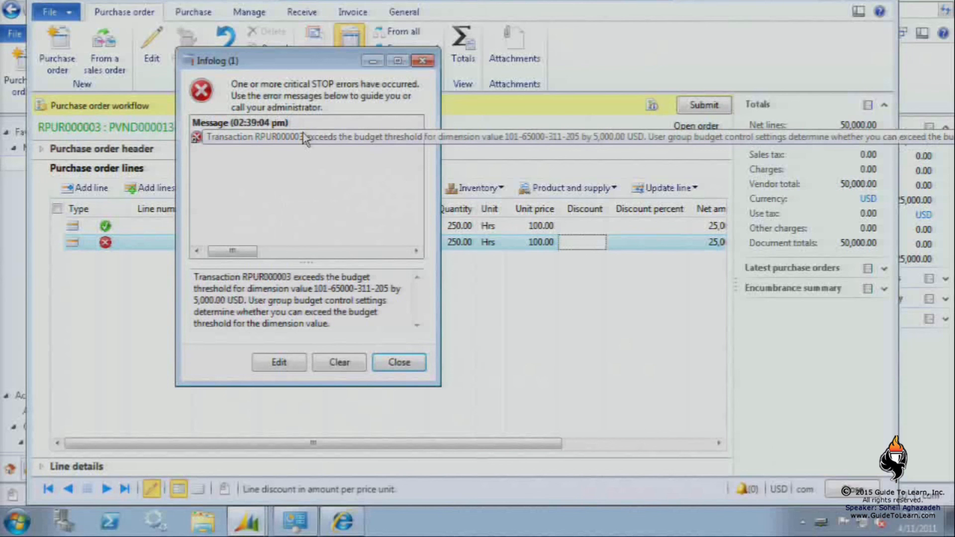
{"action": "left_click", "coordinate": [398, 363]}
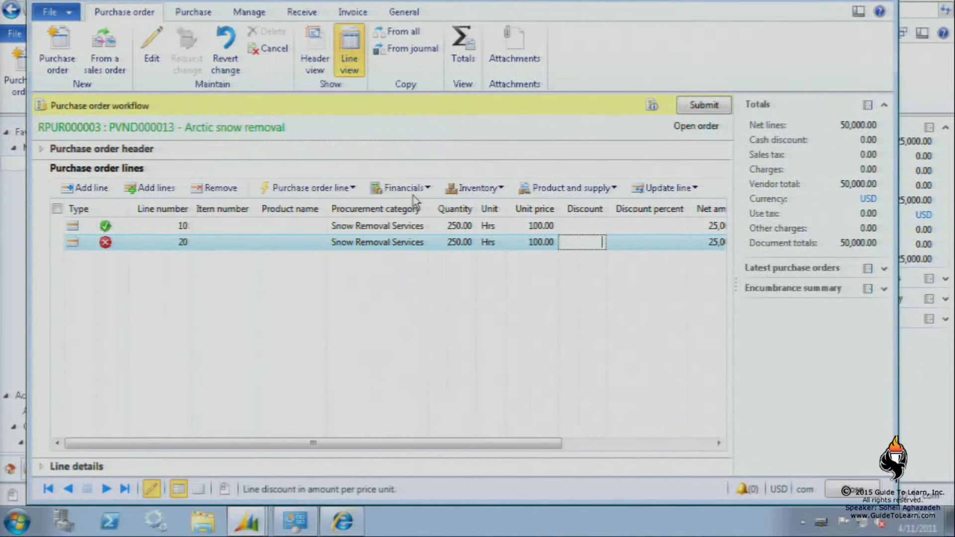
Show line 20's budget check errors via Financials, failed by 5,000.00 over threshold.
{"action": "left_click", "coordinate": [400, 187]}
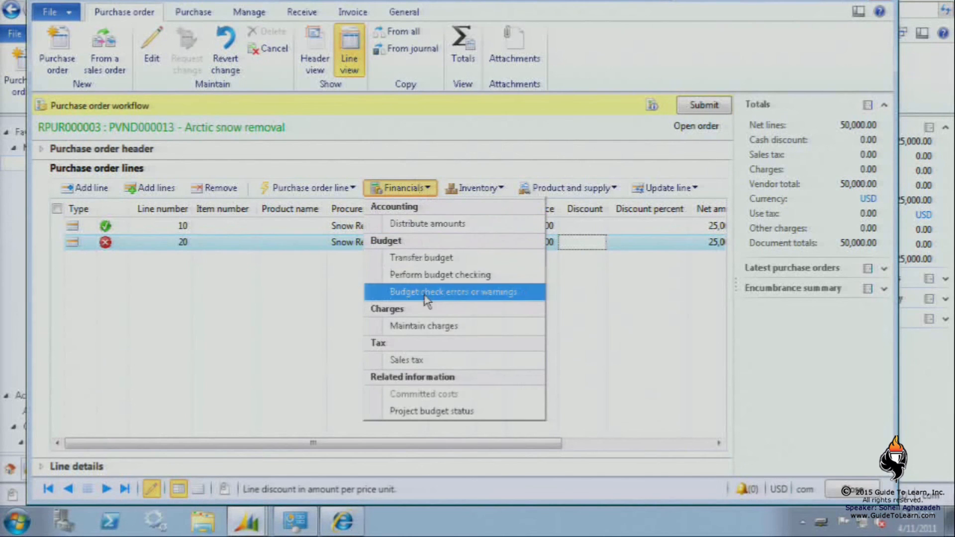
{"action": "left_click", "coordinate": [453, 292]}
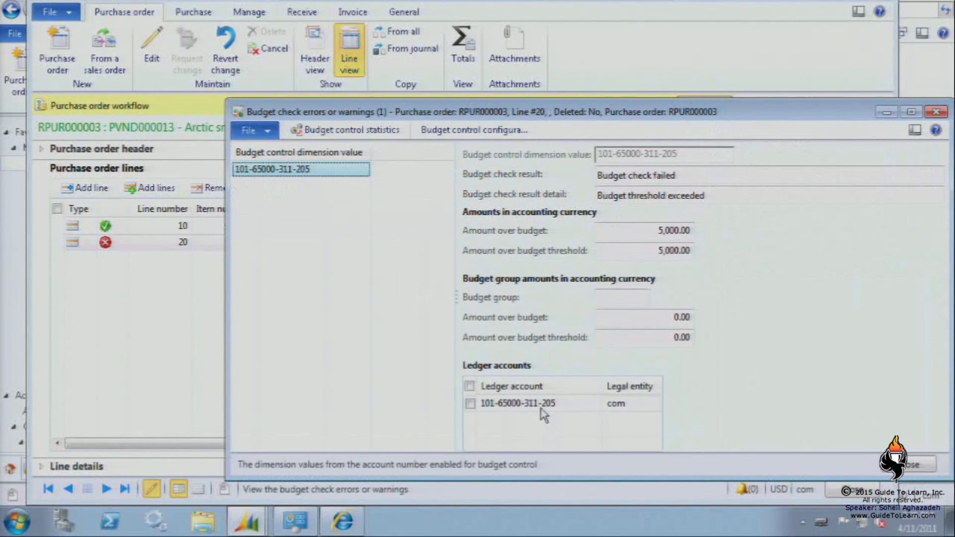